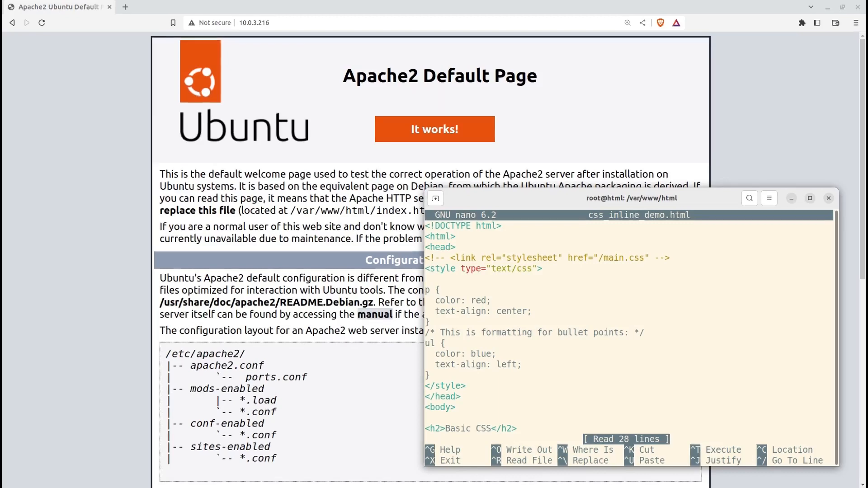
- Load 10.0.3.216/css_inline_demo.html in Brave, rendering the red centered paragraph and blue bullets
scroll(down, 3)
text(/css_inline_demo.html)
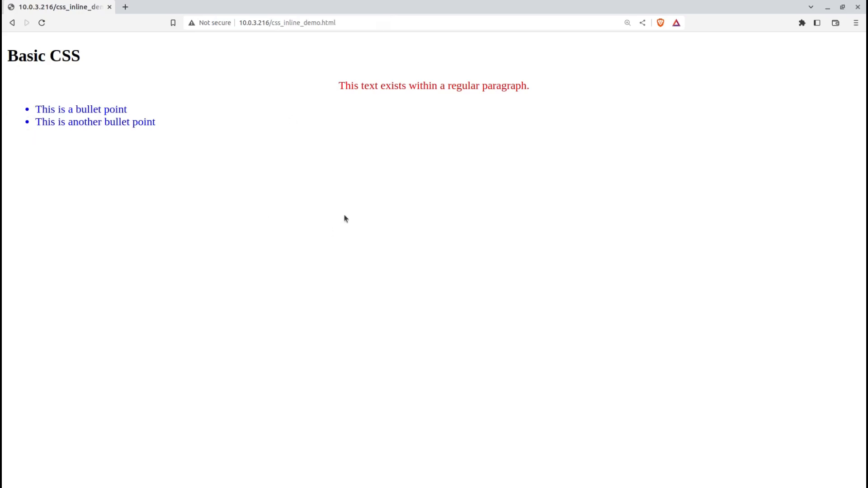
click(628, 23)
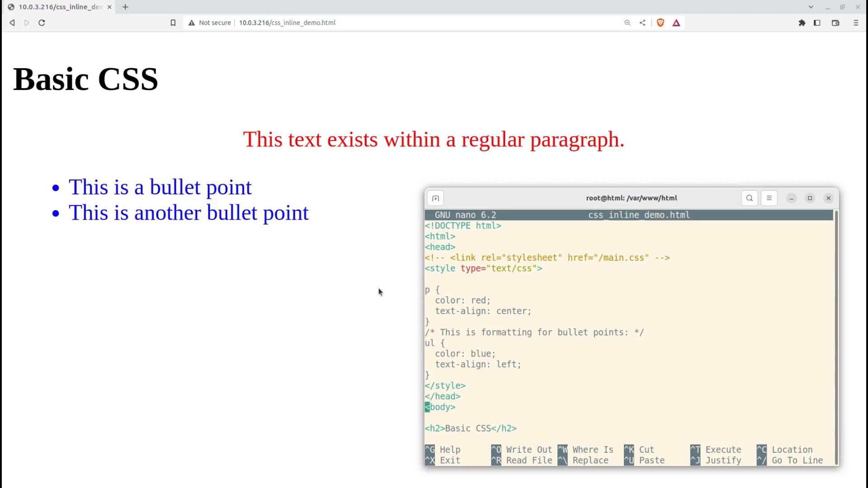
scroll(down, 3)
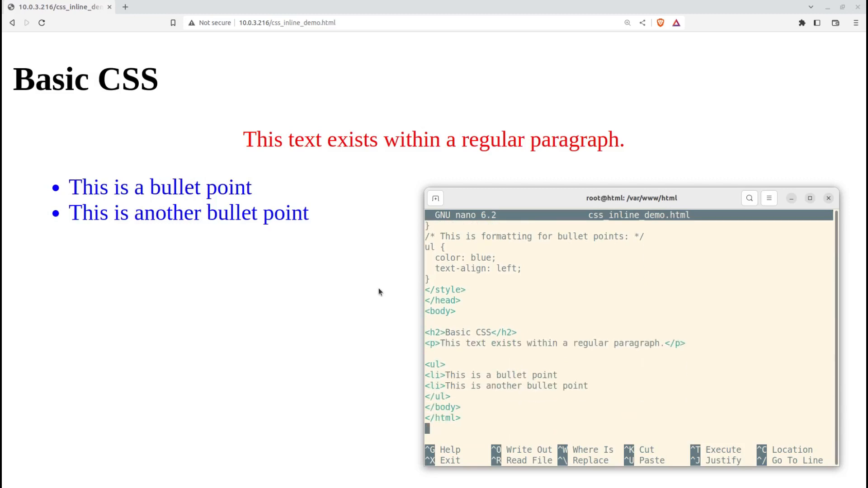